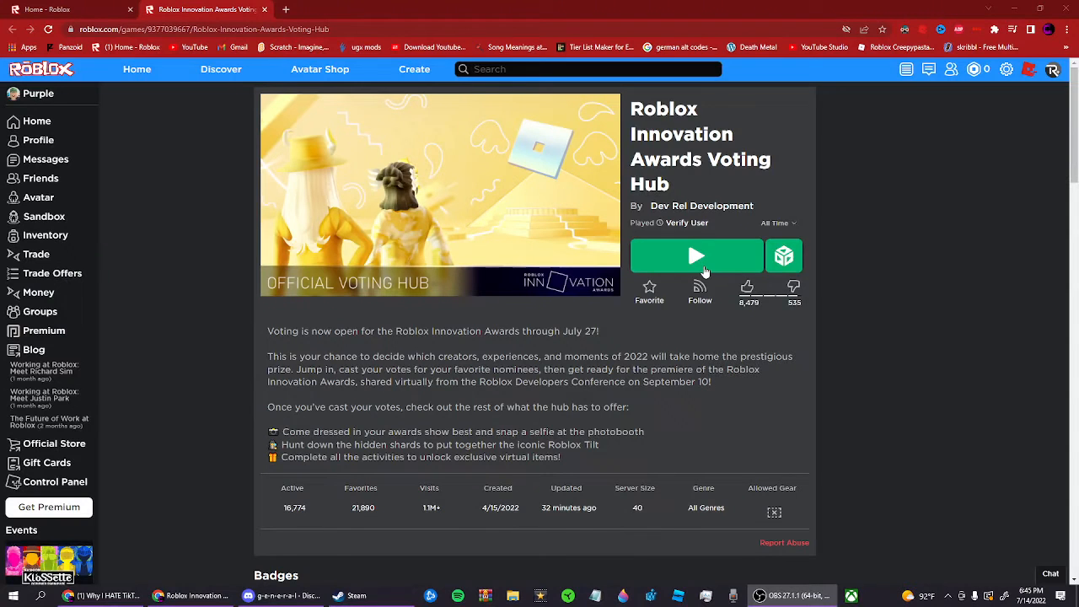
Launch the Roblox Innovation Awards Voting Hub experience from its game page.
click(697, 256)
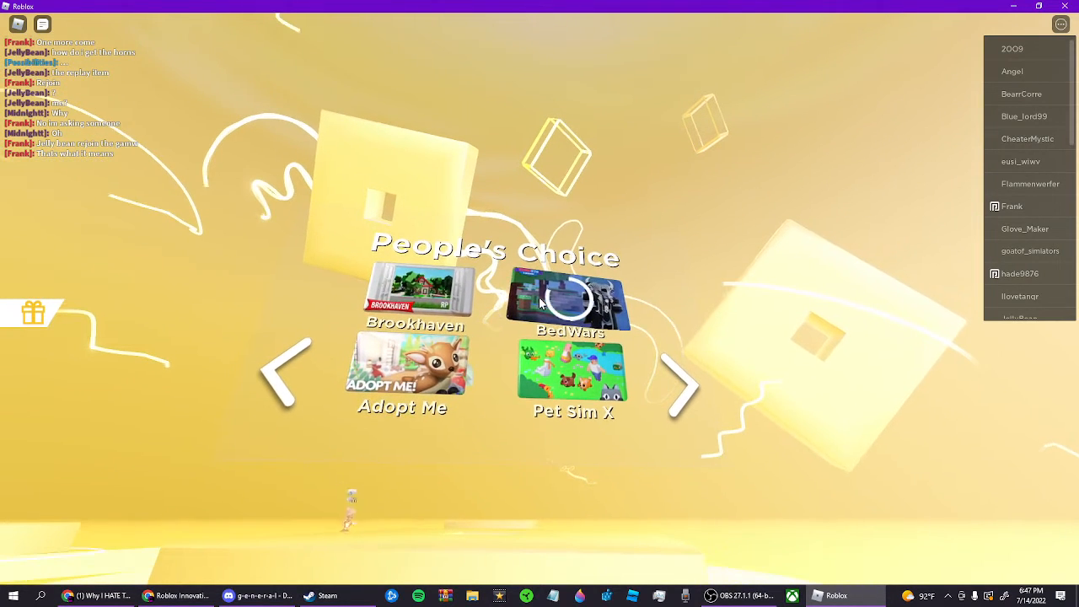
Vote BedWars for People's Choice, then submit all votes as final on the Confirm Votes screen.
click(567, 300)
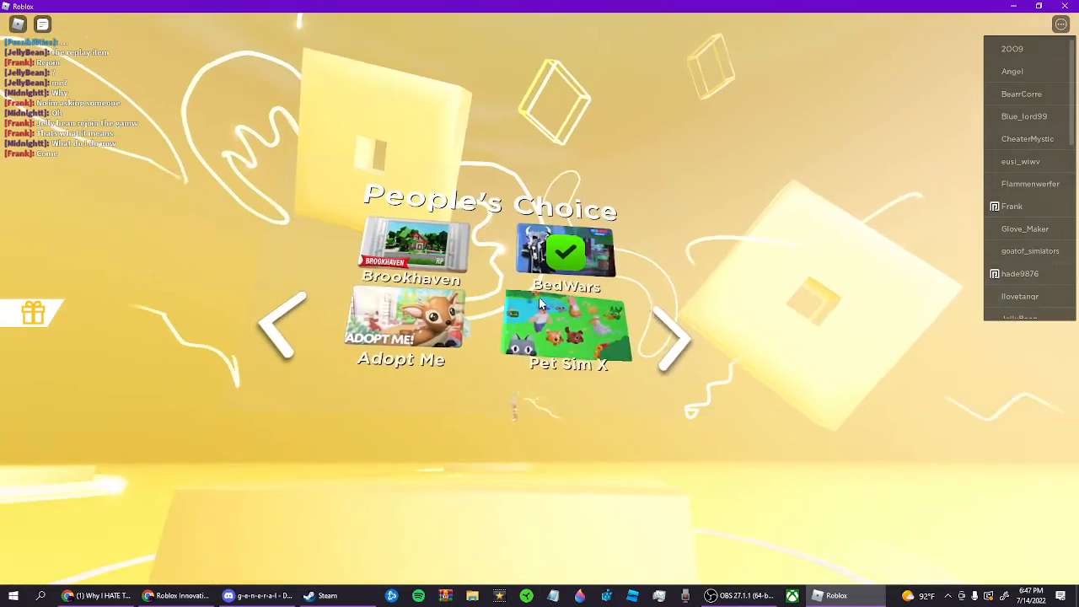
click(671, 340)
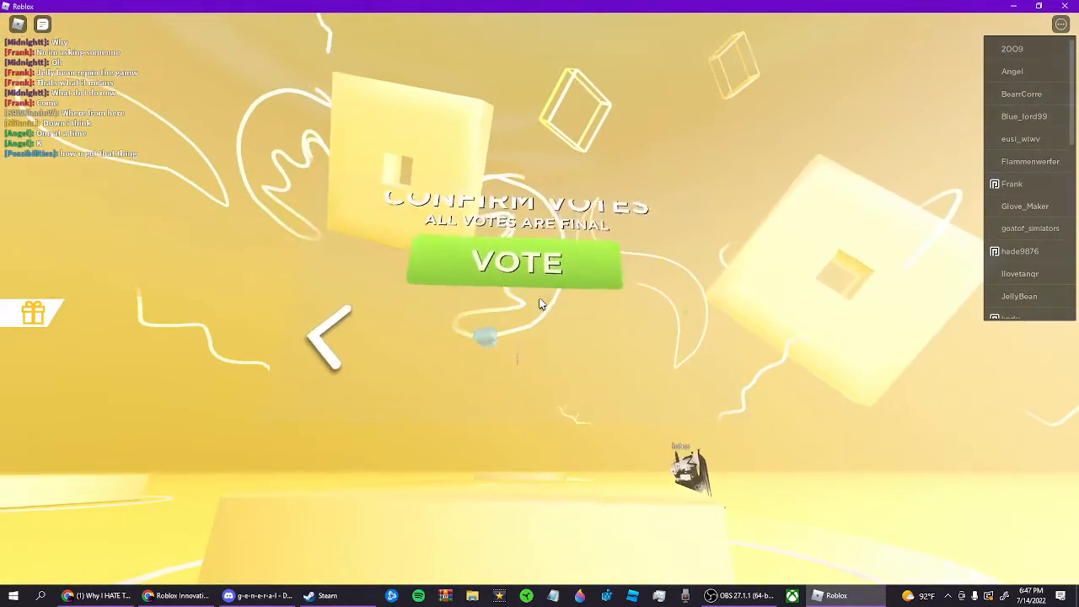
click(516, 263)
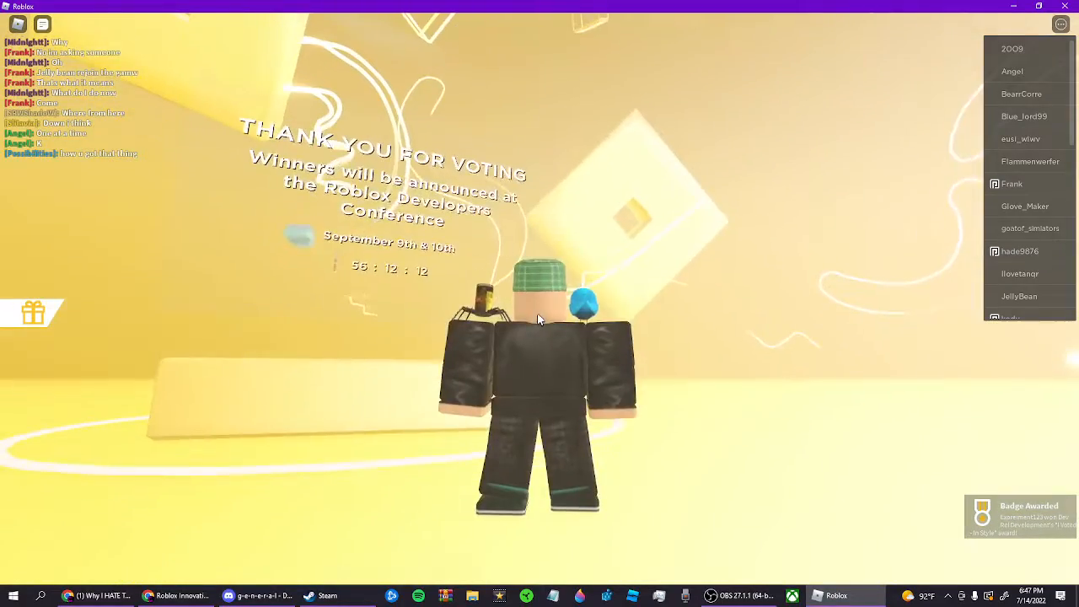